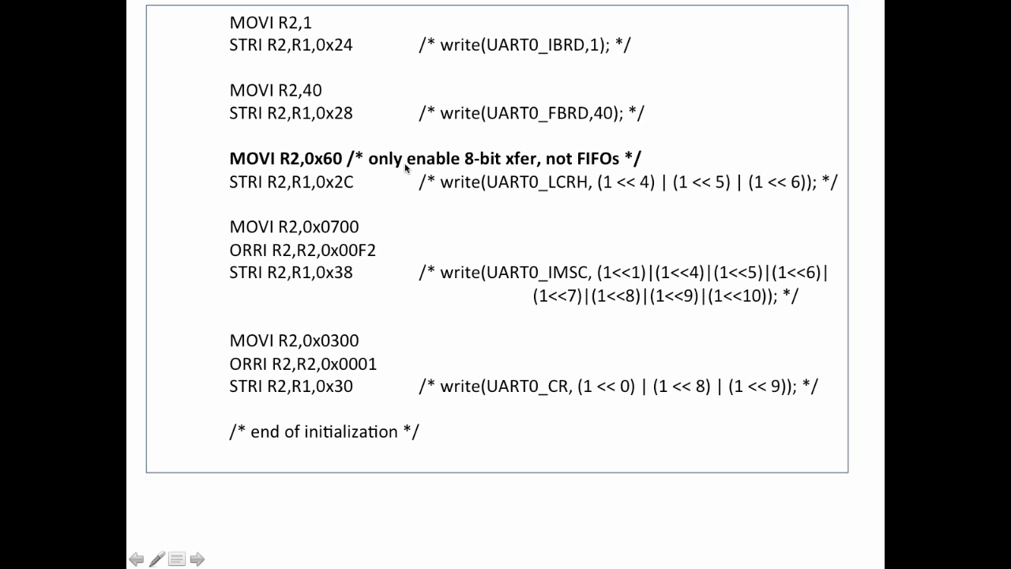
mouse_move(318, 168)
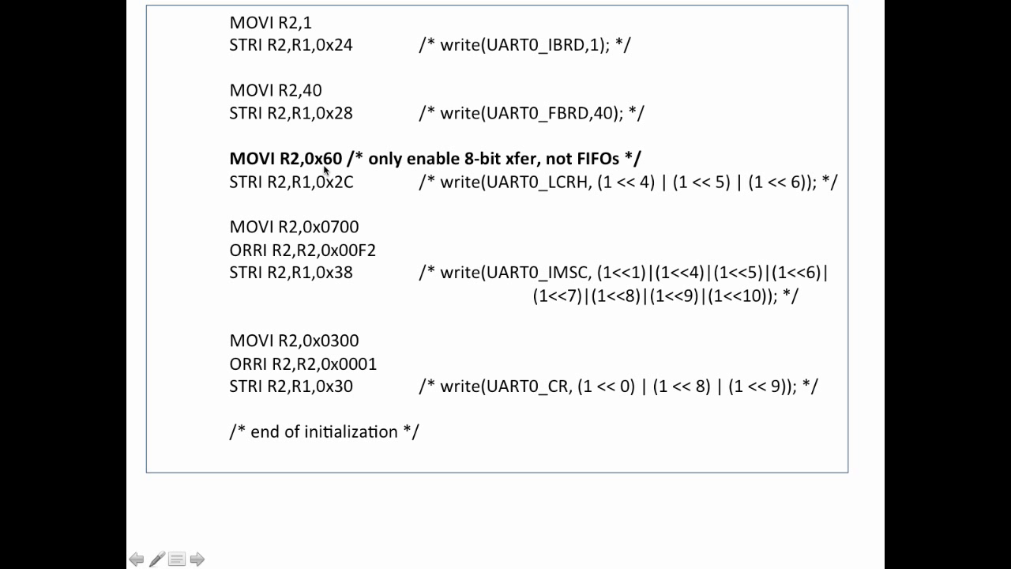
mouse_move(324, 172)
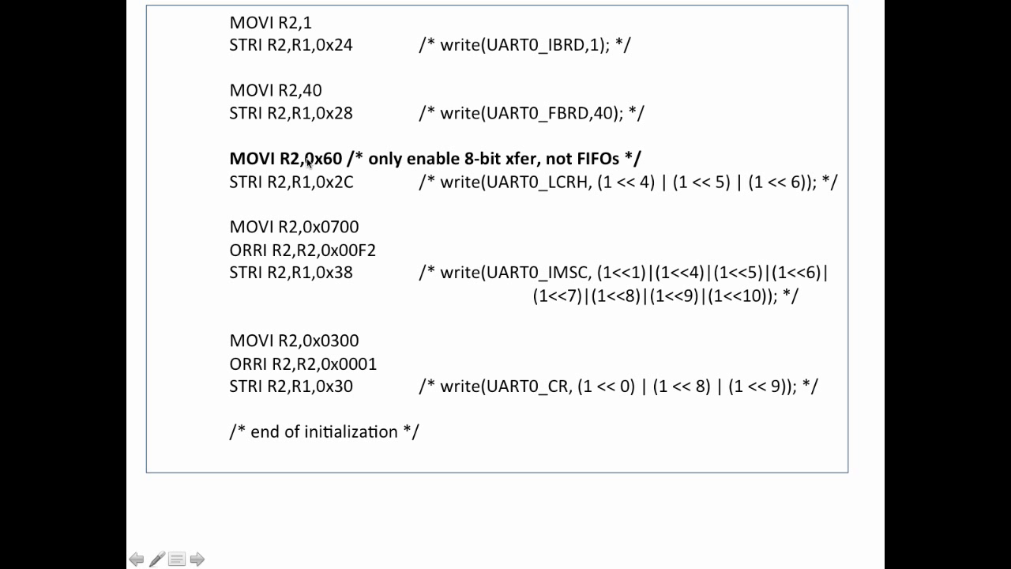
mouse_move(342, 169)
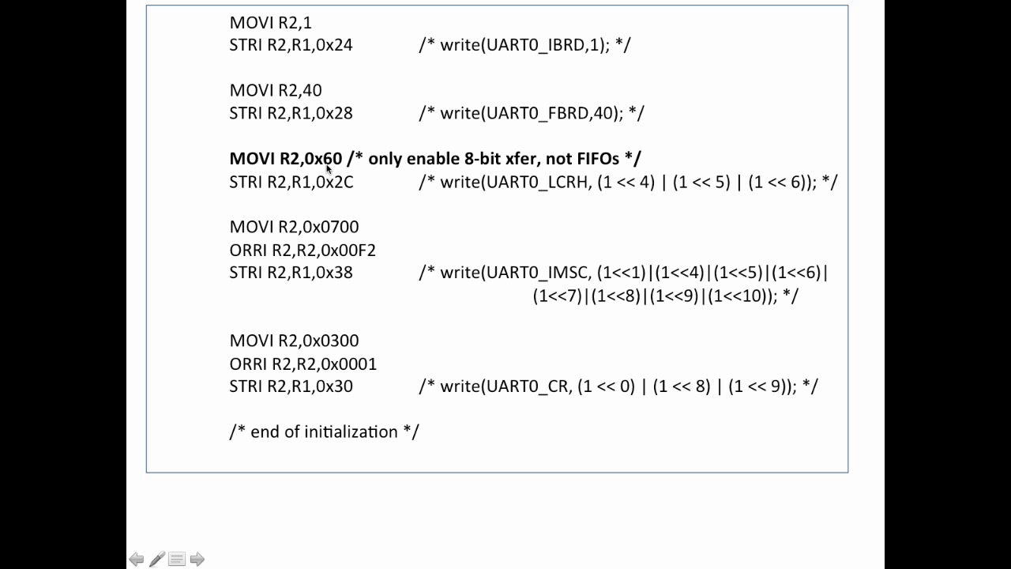
mouse_move(547, 175)
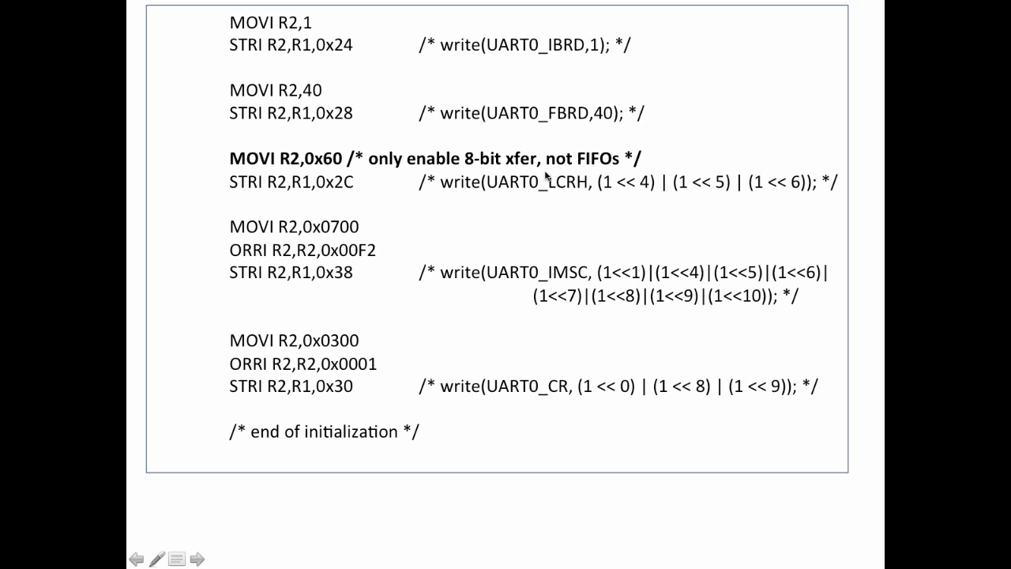
mouse_move(623, 170)
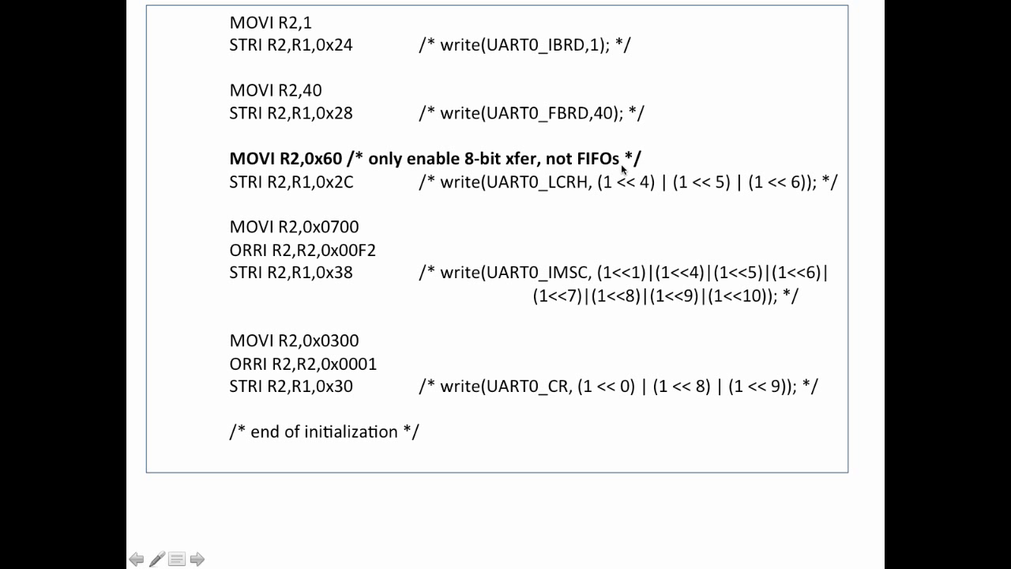
mouse_move(618, 173)
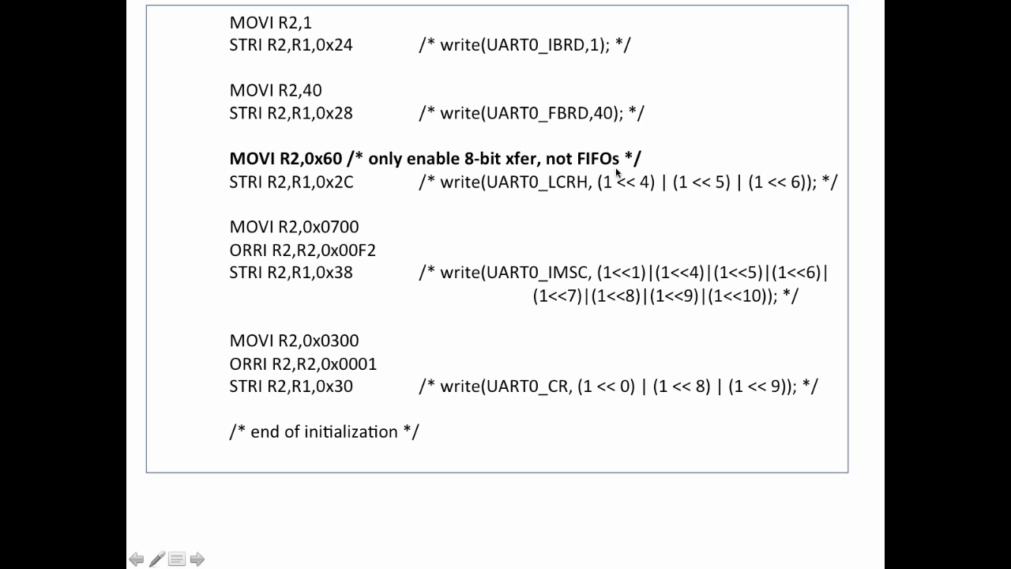
mouse_move(332, 176)
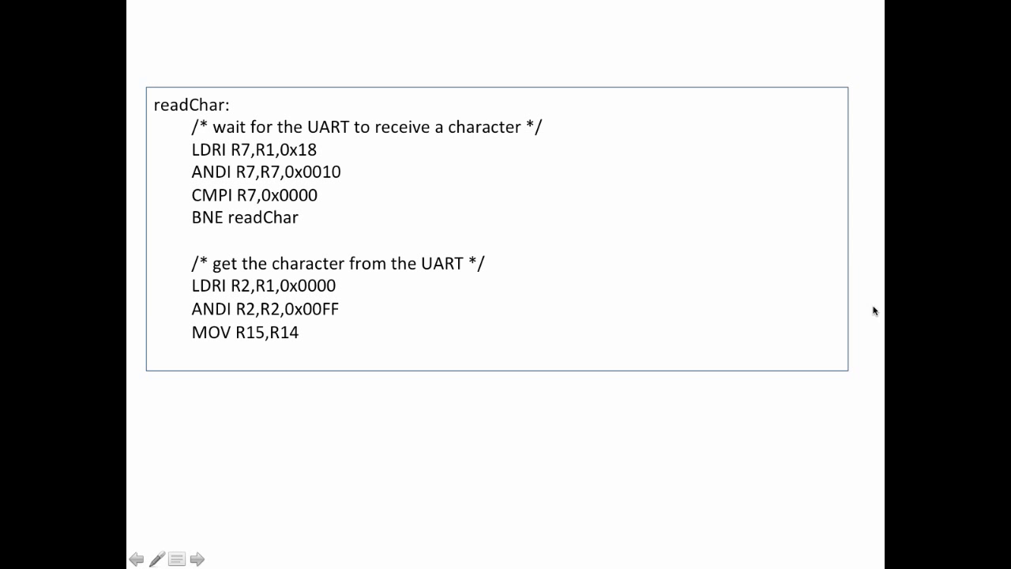
mouse_move(264, 162)
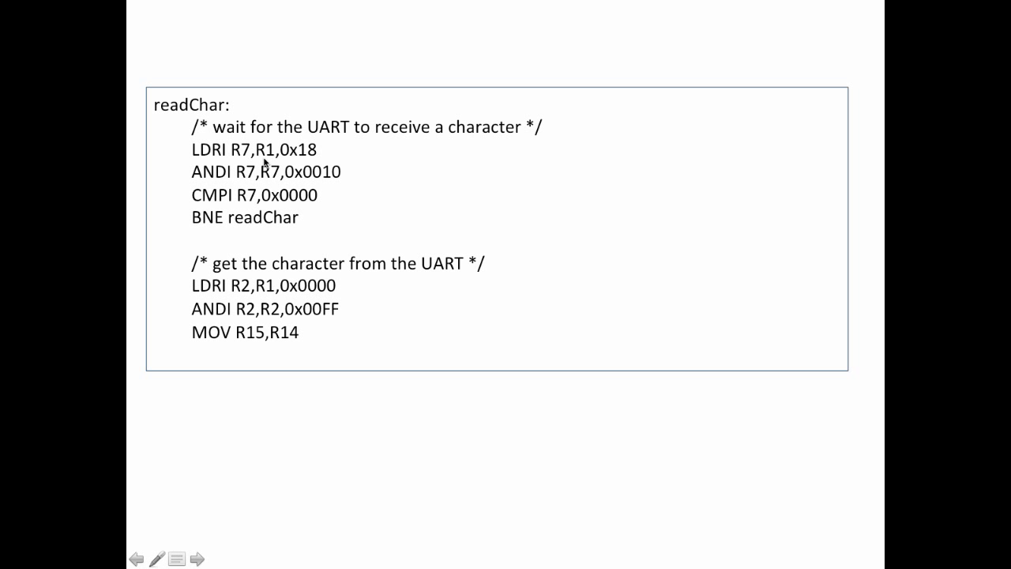
mouse_move(232, 185)
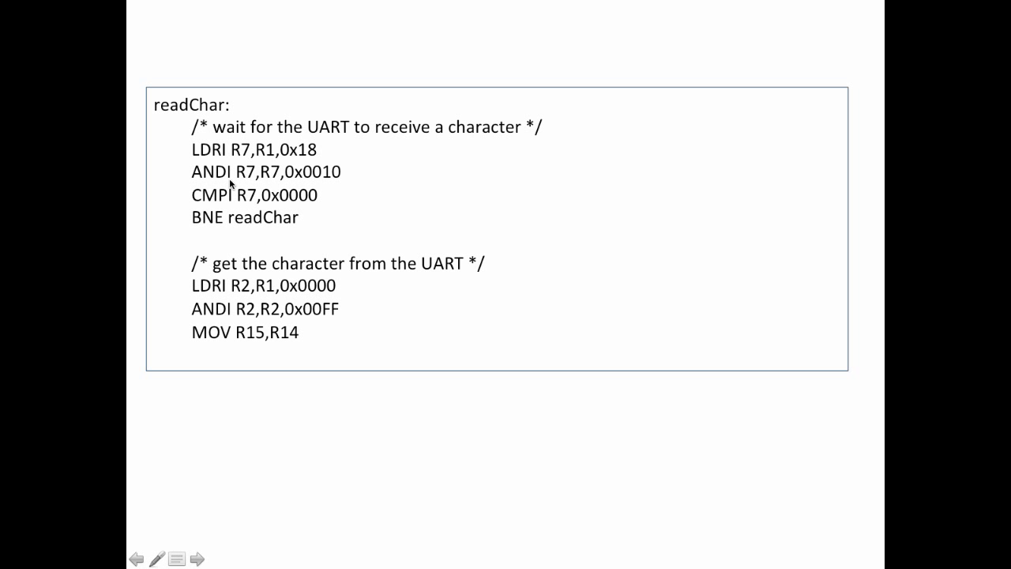
mouse_move(213, 152)
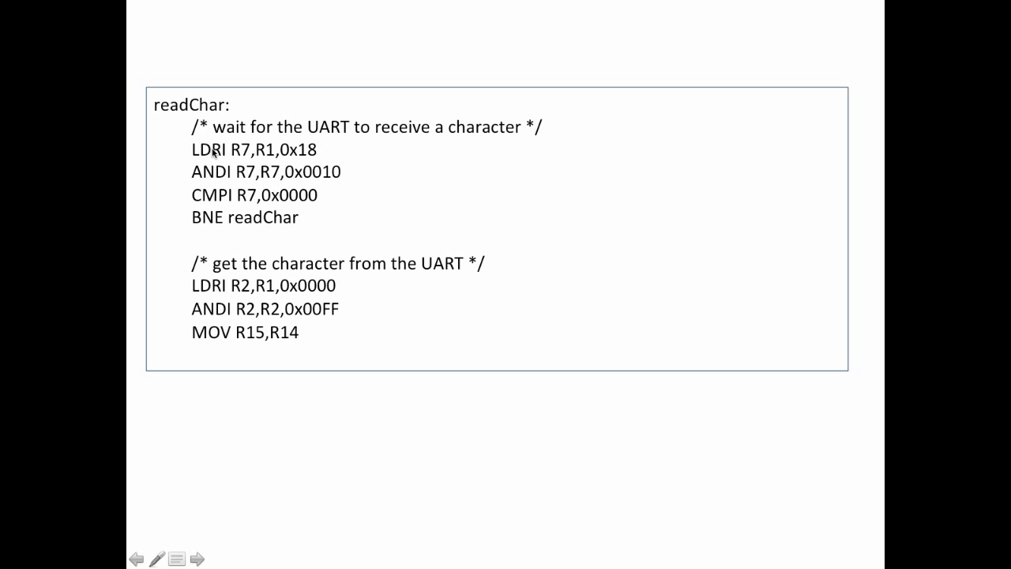
mouse_move(308, 156)
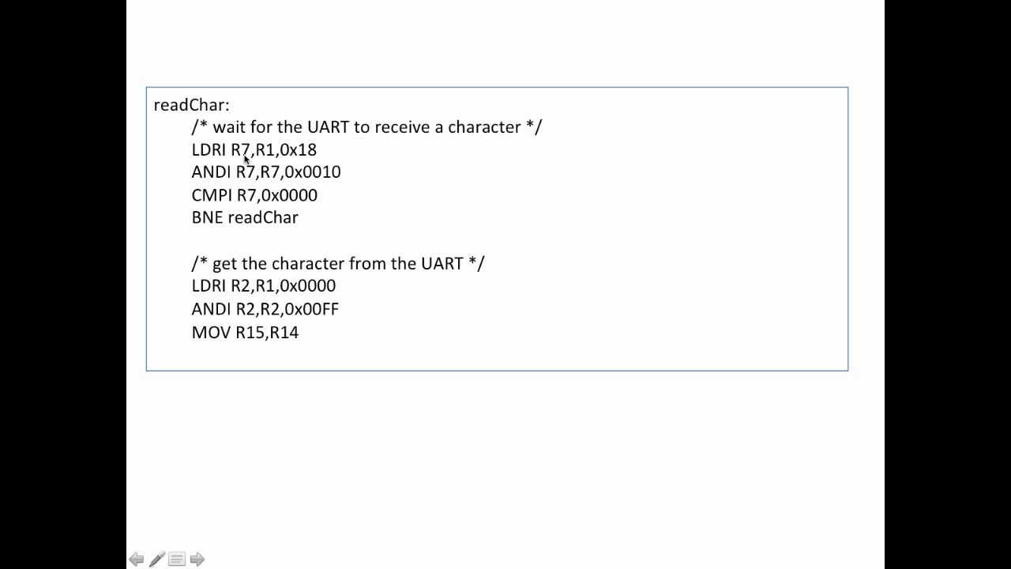
mouse_move(266, 161)
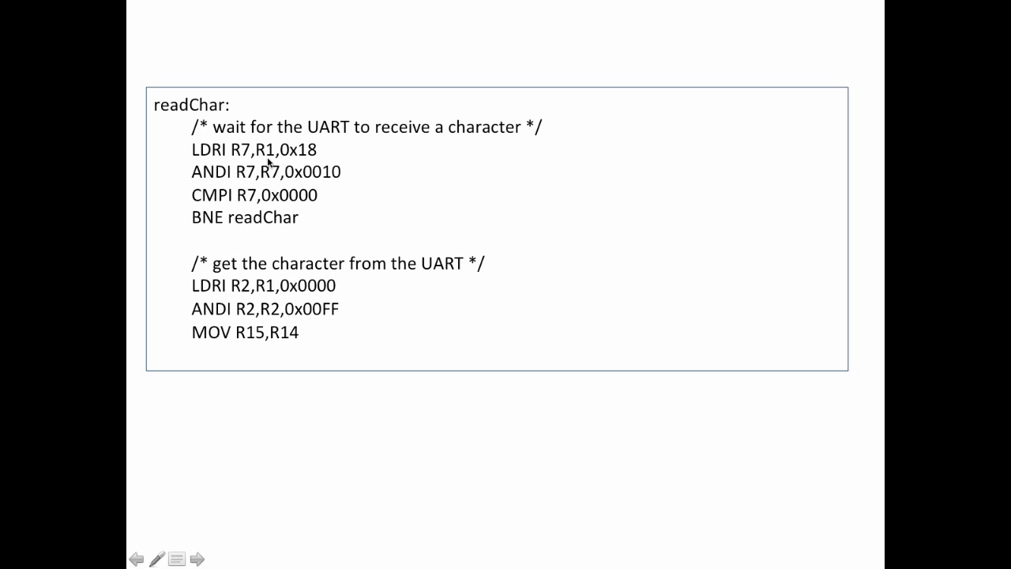
mouse_move(309, 156)
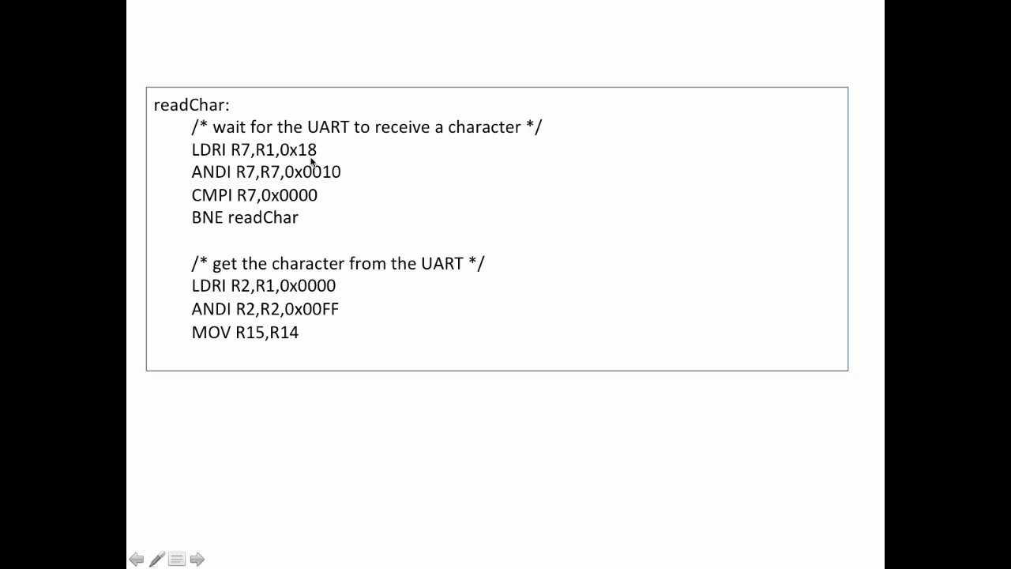
mouse_move(271, 164)
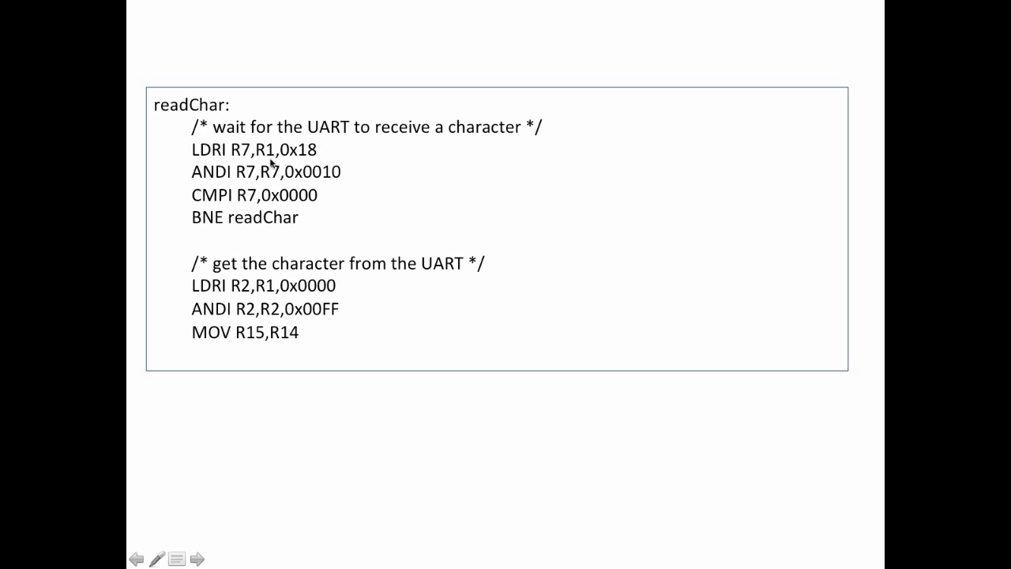
mouse_move(286, 172)
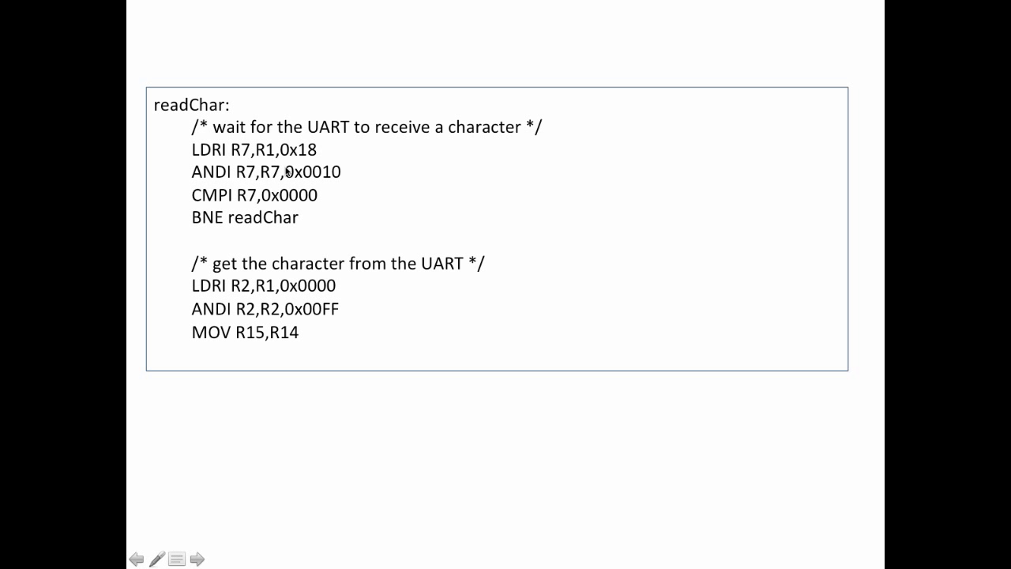
mouse_move(306, 180)
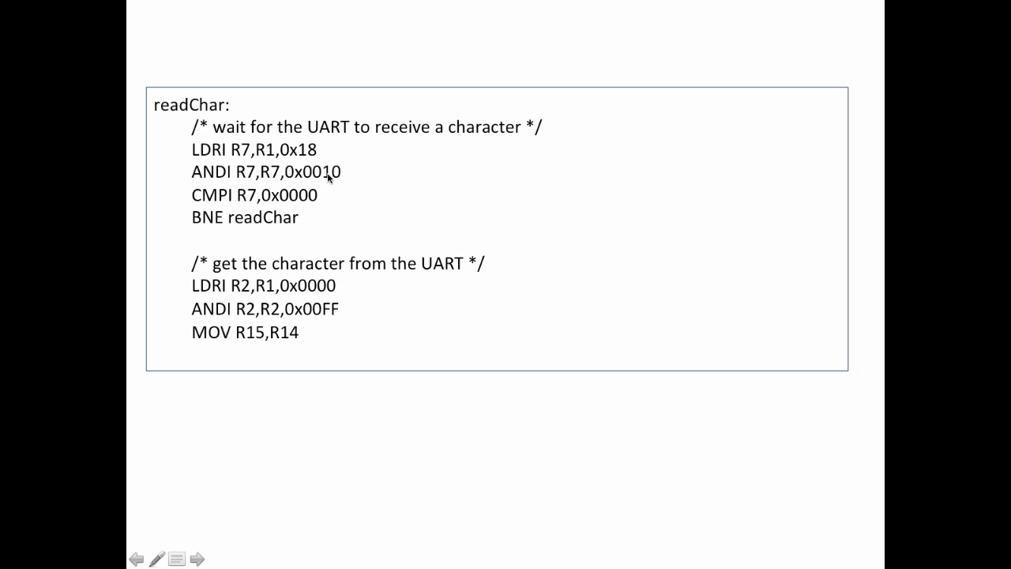
mouse_move(335, 177)
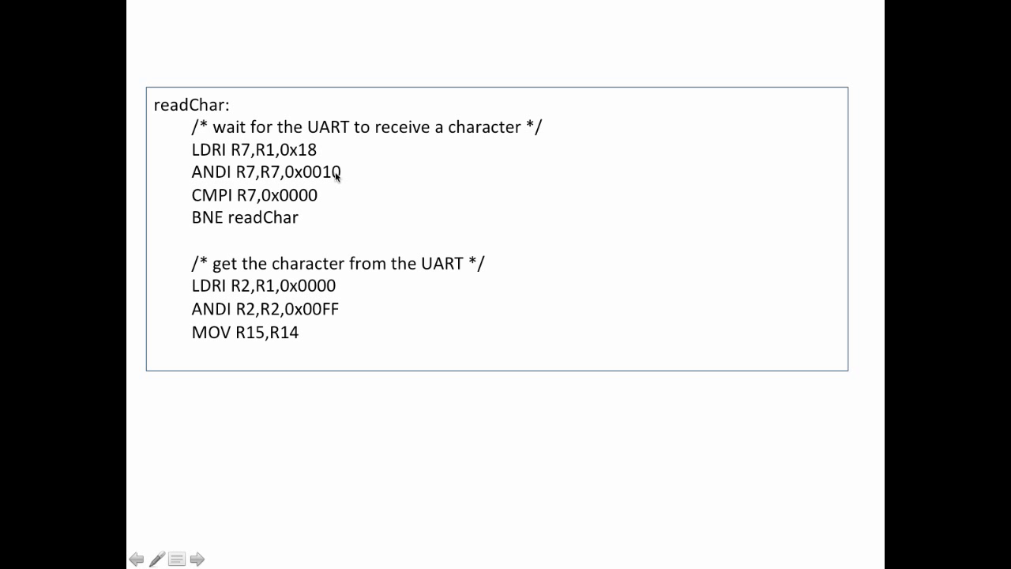
mouse_move(350, 177)
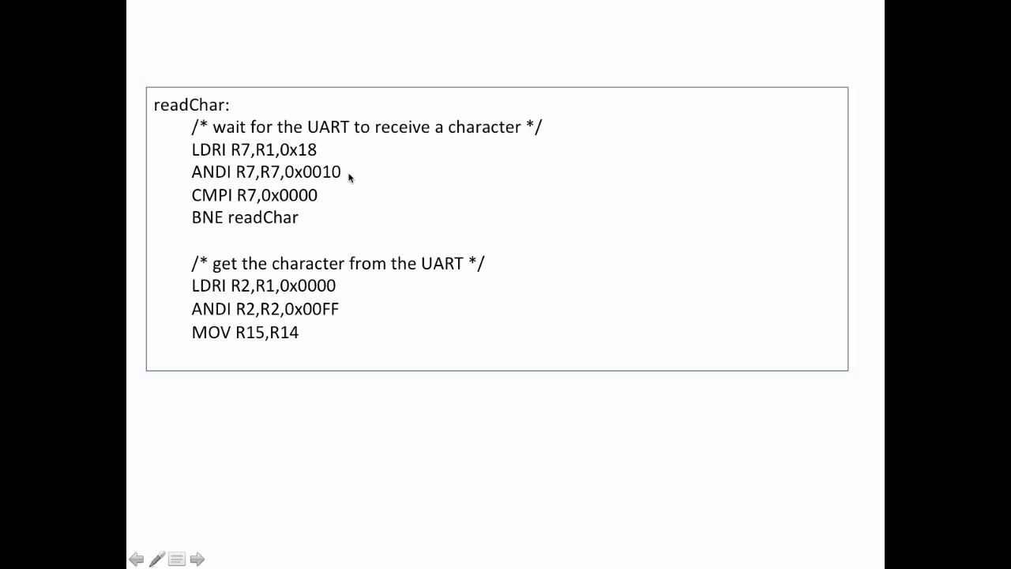
mouse_move(336, 178)
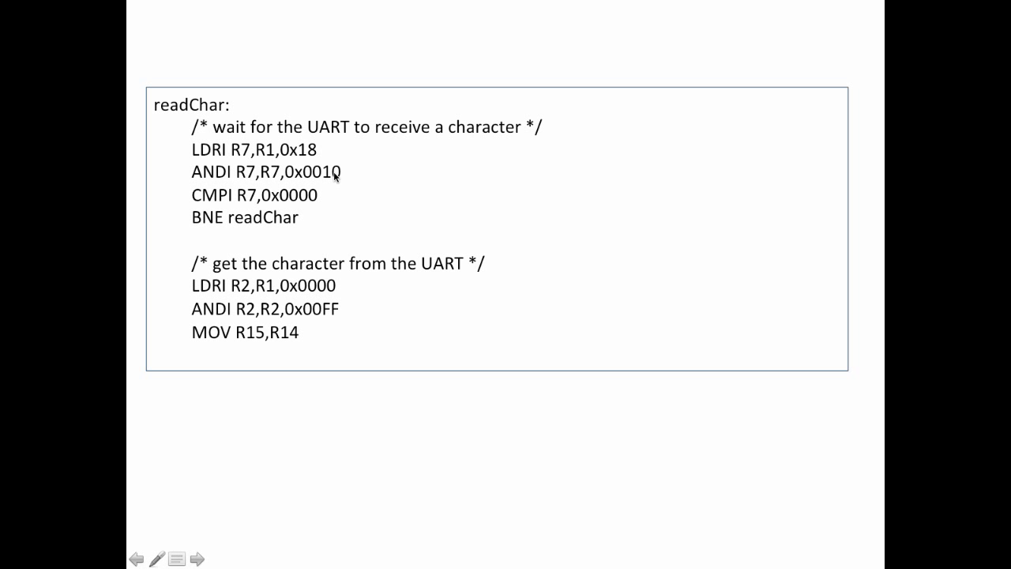
mouse_move(266, 176)
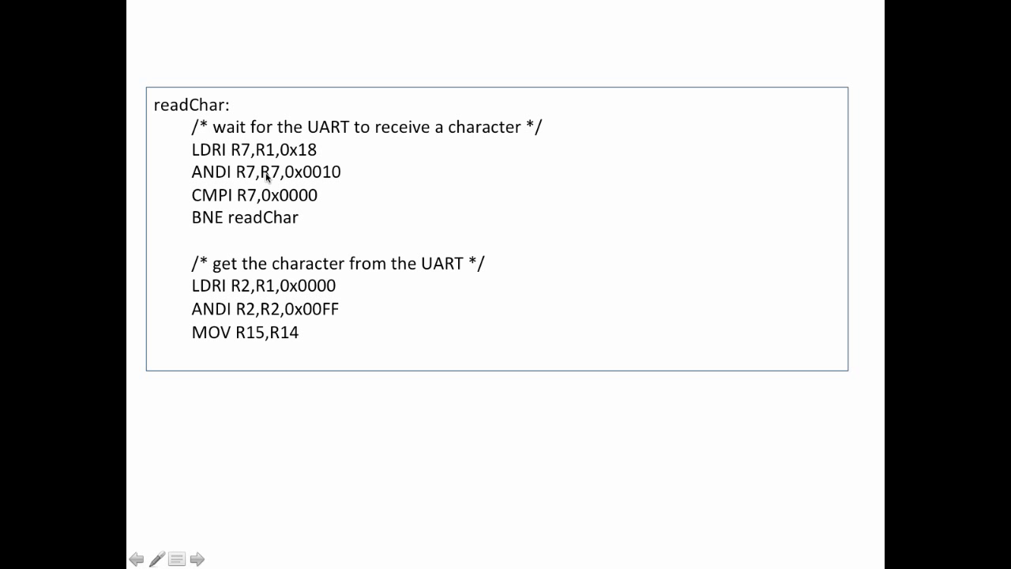
mouse_move(246, 164)
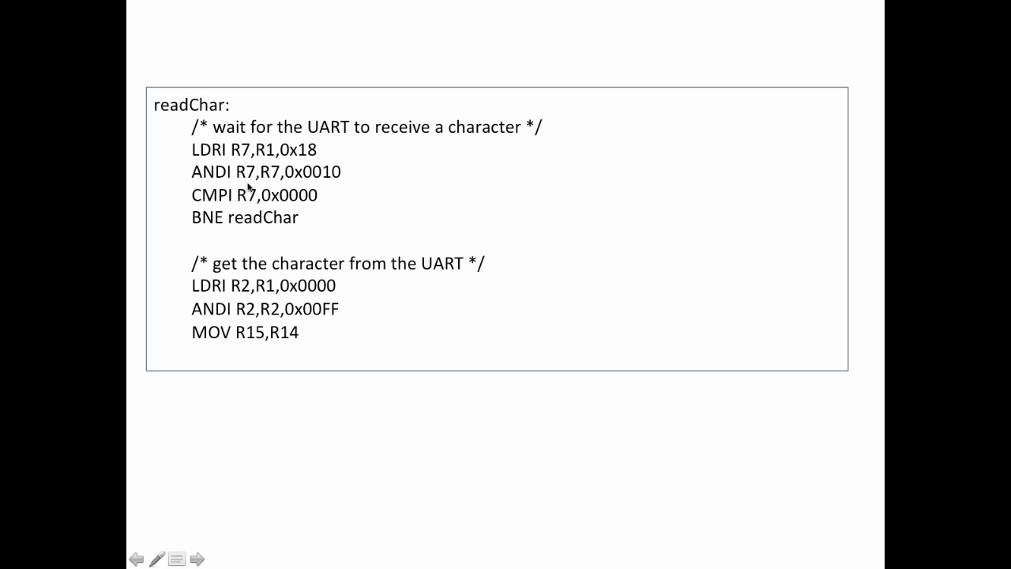
mouse_move(296, 181)
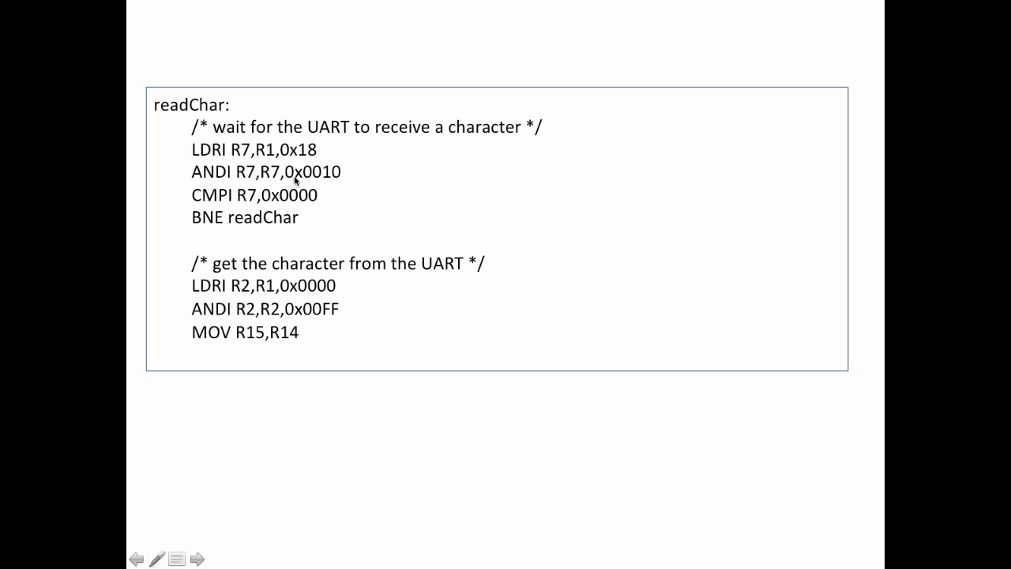
mouse_move(340, 182)
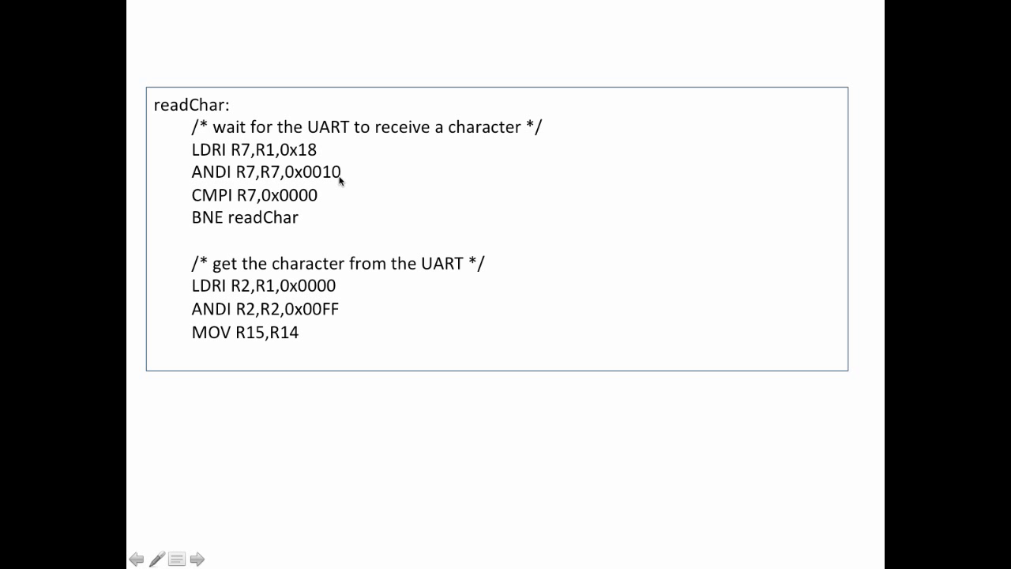
mouse_move(299, 205)
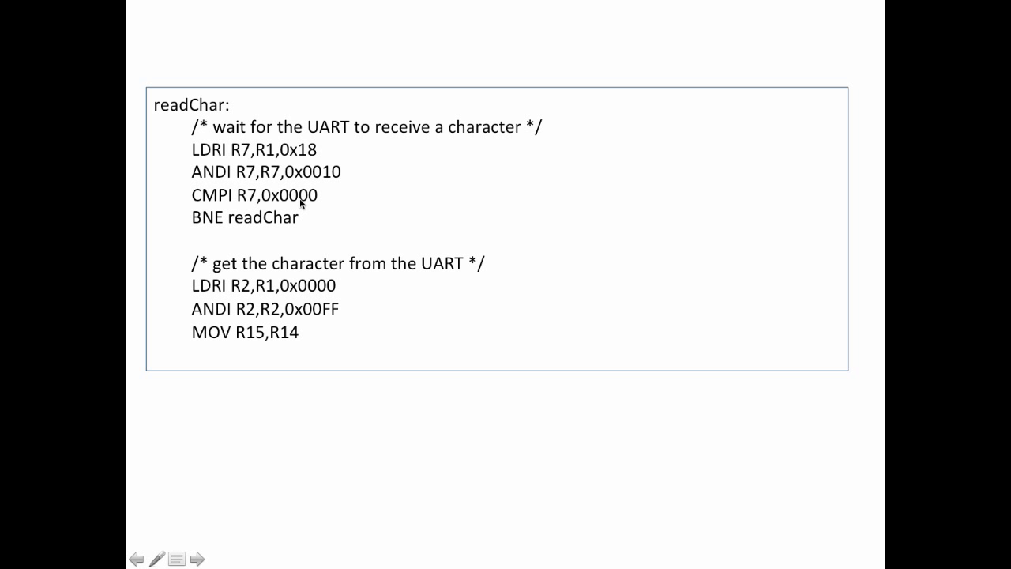
mouse_move(231, 224)
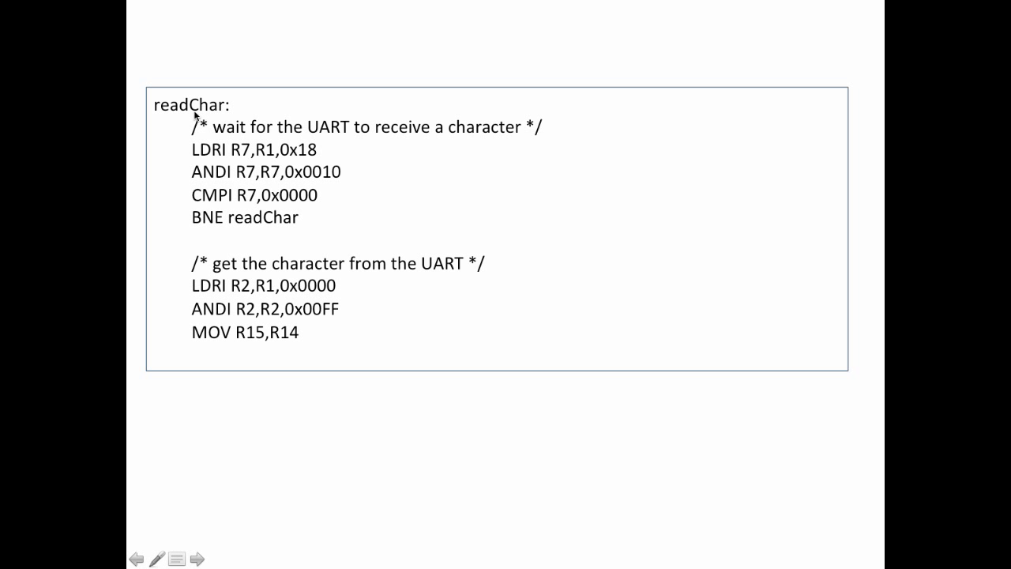
mouse_move(190, 169)
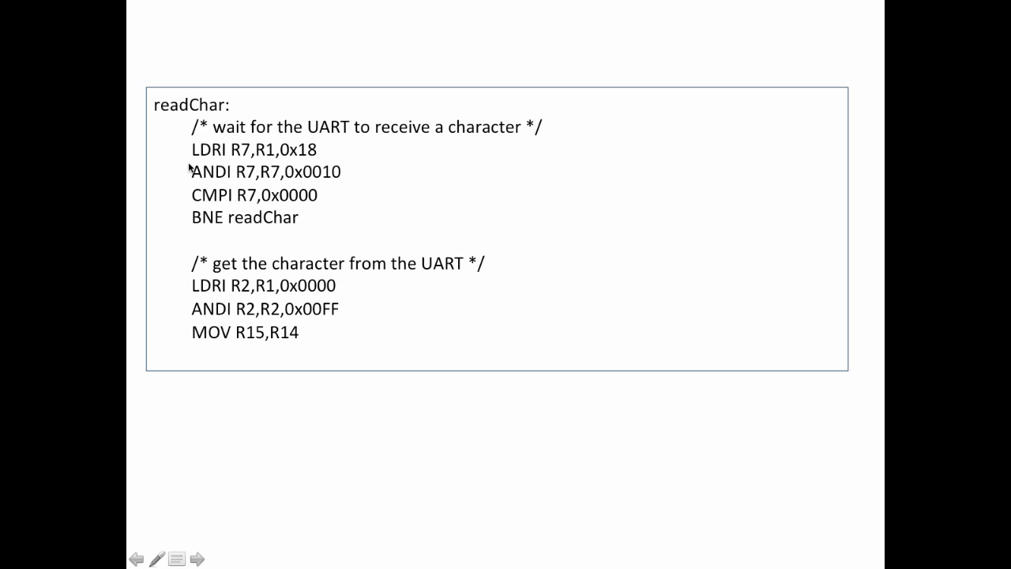
mouse_move(322, 184)
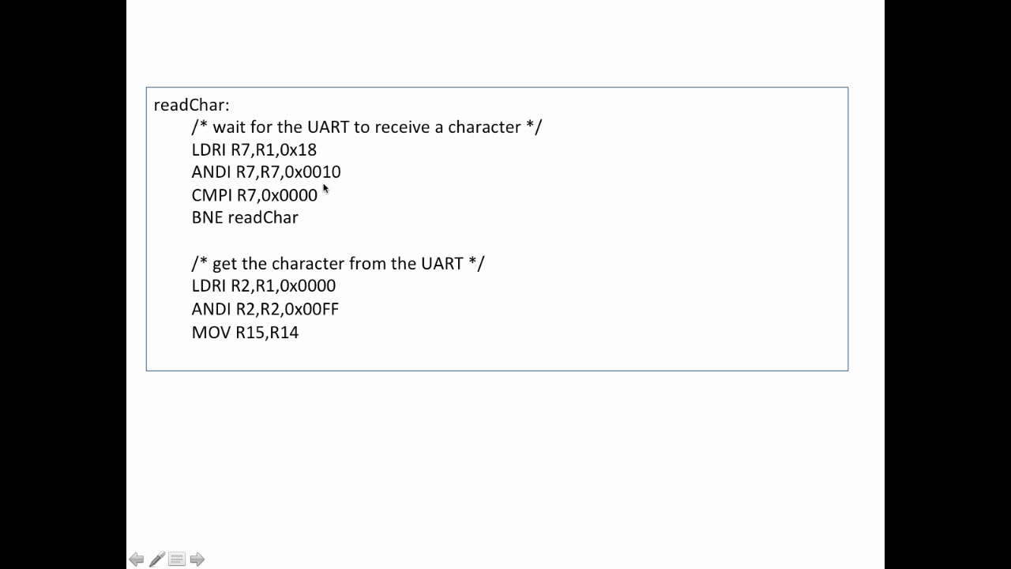
mouse_move(316, 201)
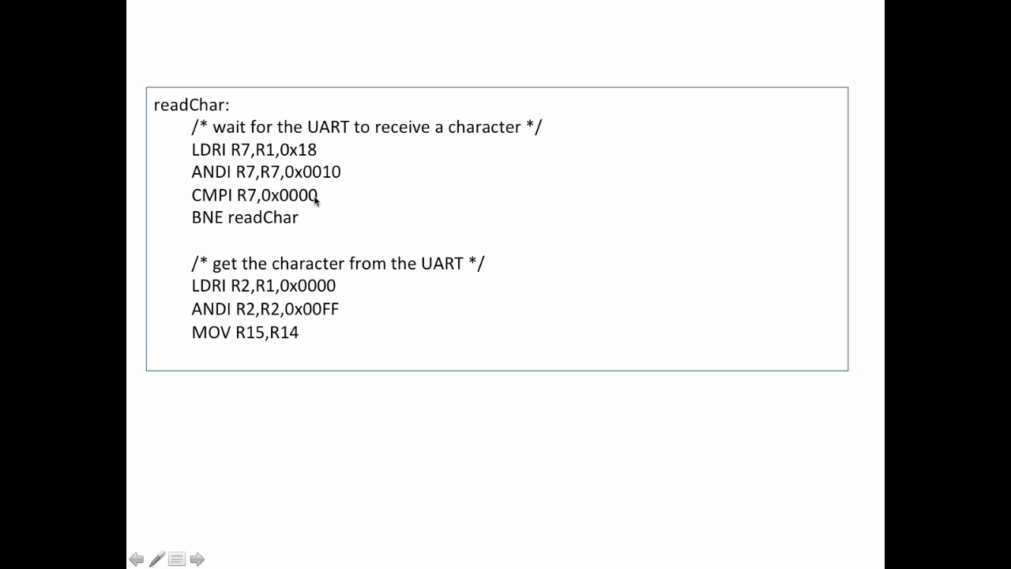
mouse_move(326, 181)
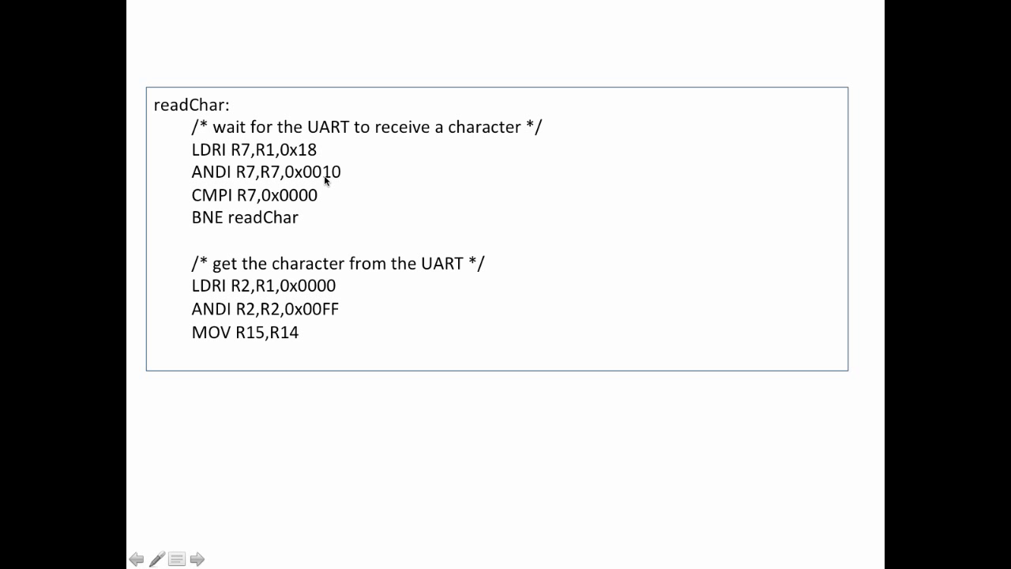
mouse_move(267, 243)
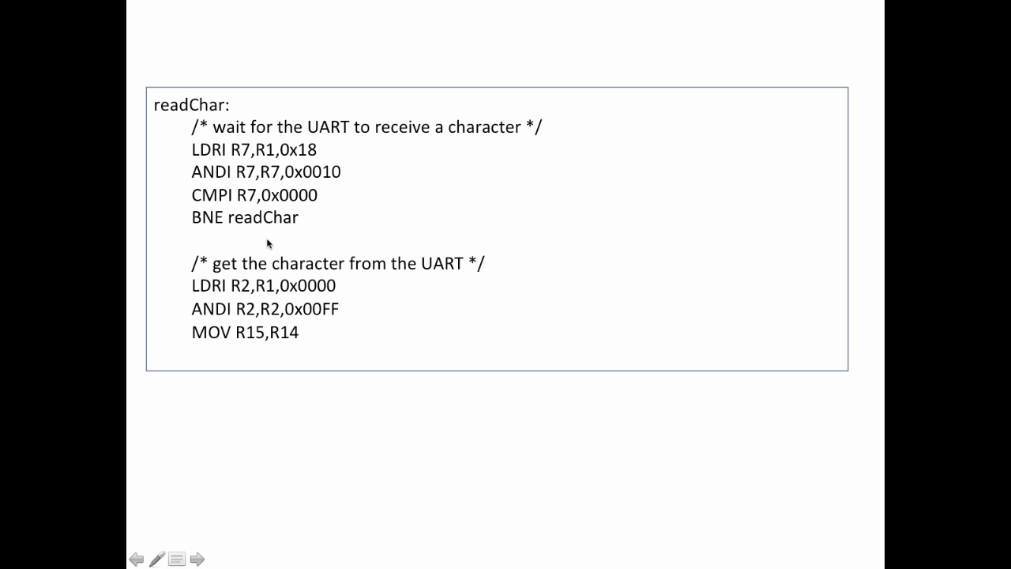
mouse_move(295, 293)
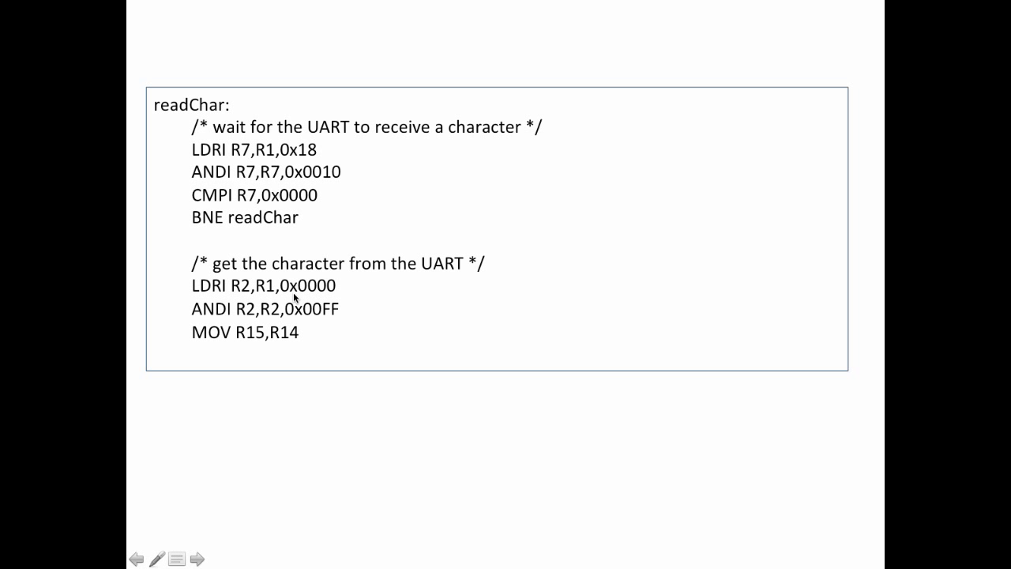
mouse_move(272, 295)
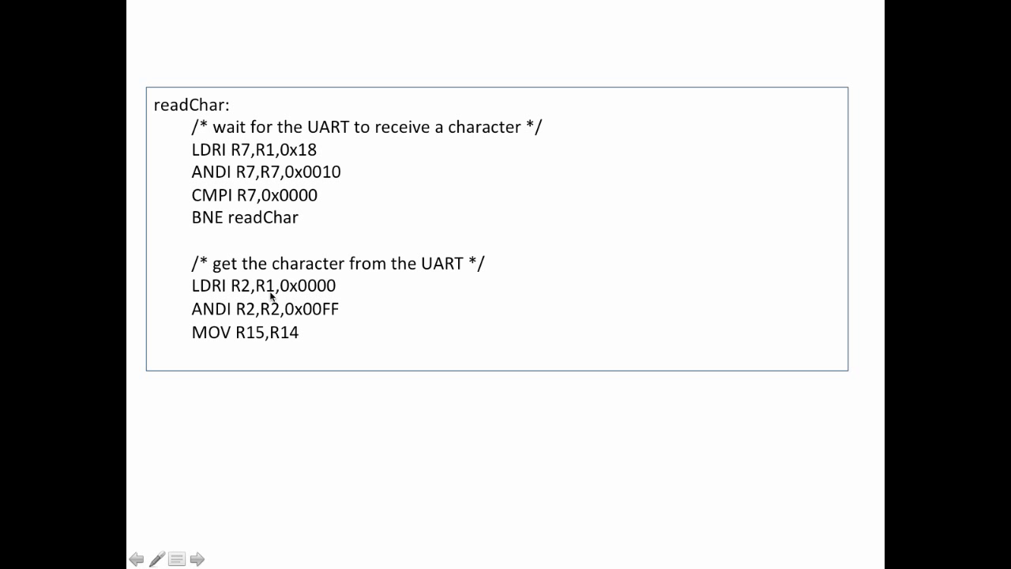
mouse_move(354, 294)
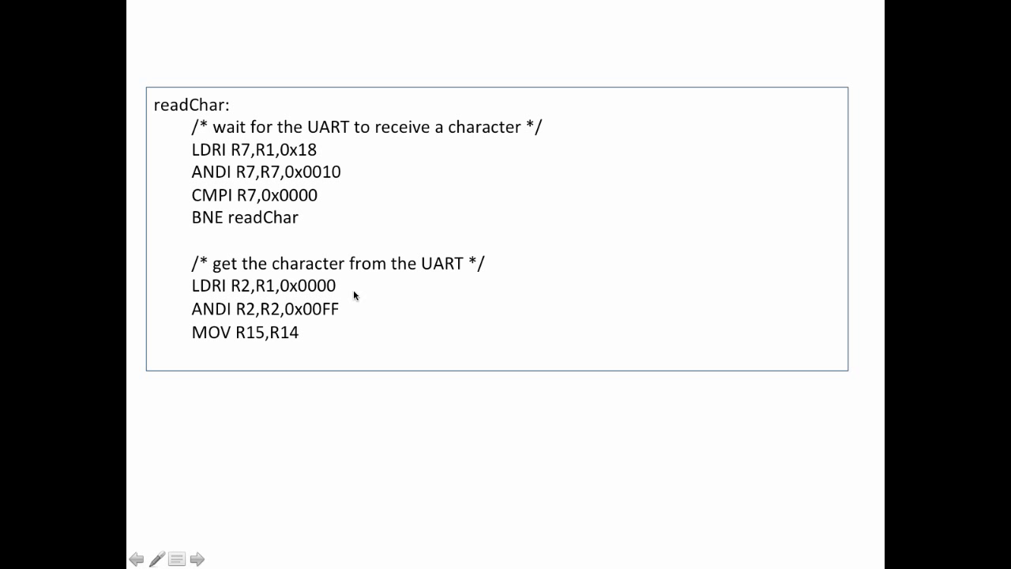
mouse_move(323, 292)
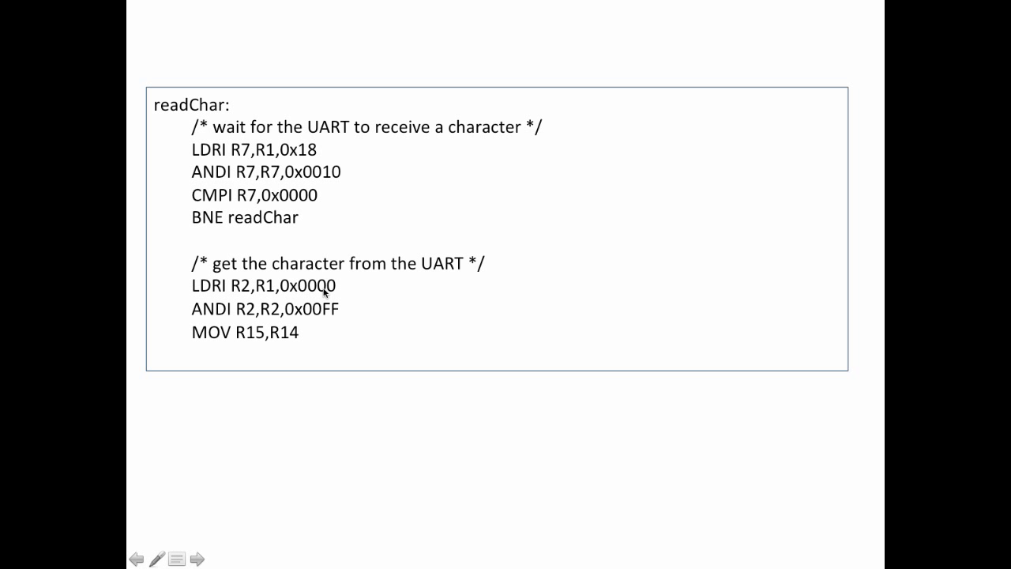
mouse_move(294, 302)
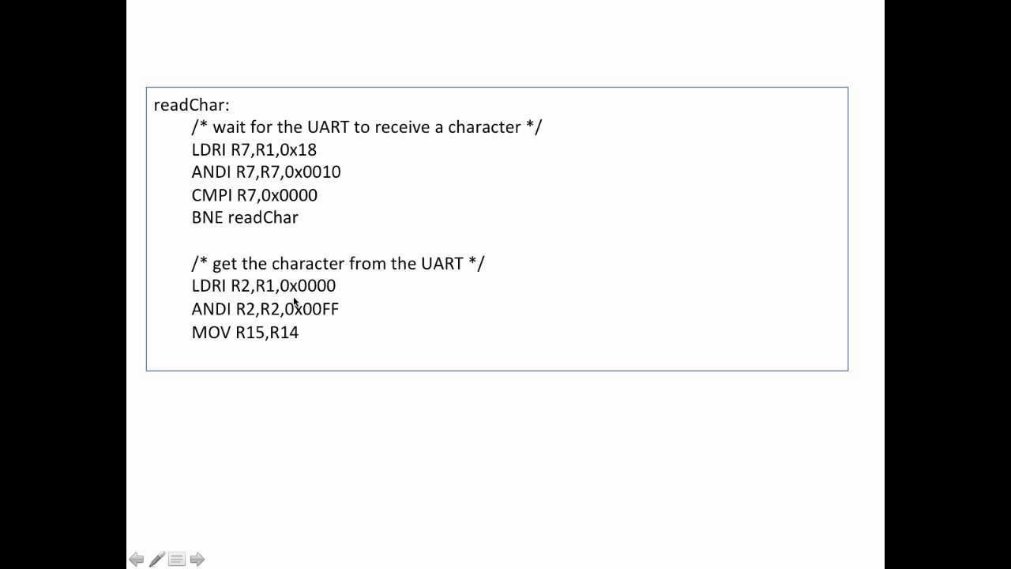
mouse_move(274, 299)
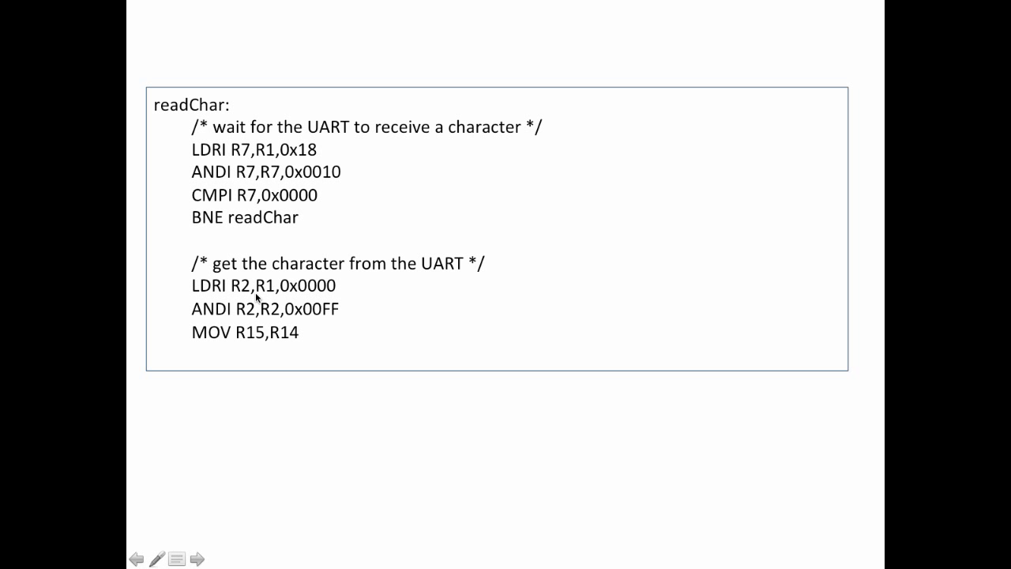
mouse_move(237, 293)
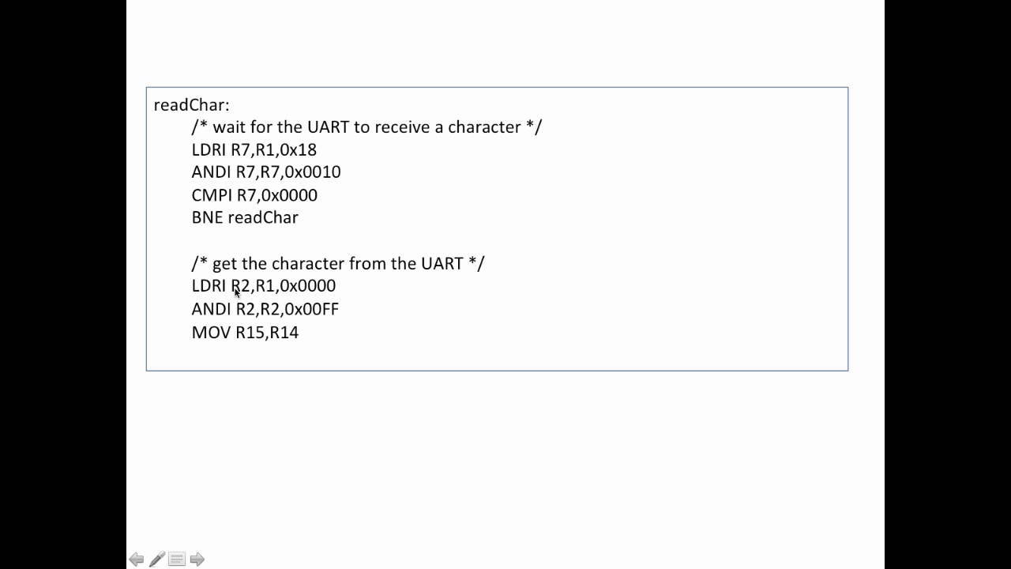
mouse_move(254, 187)
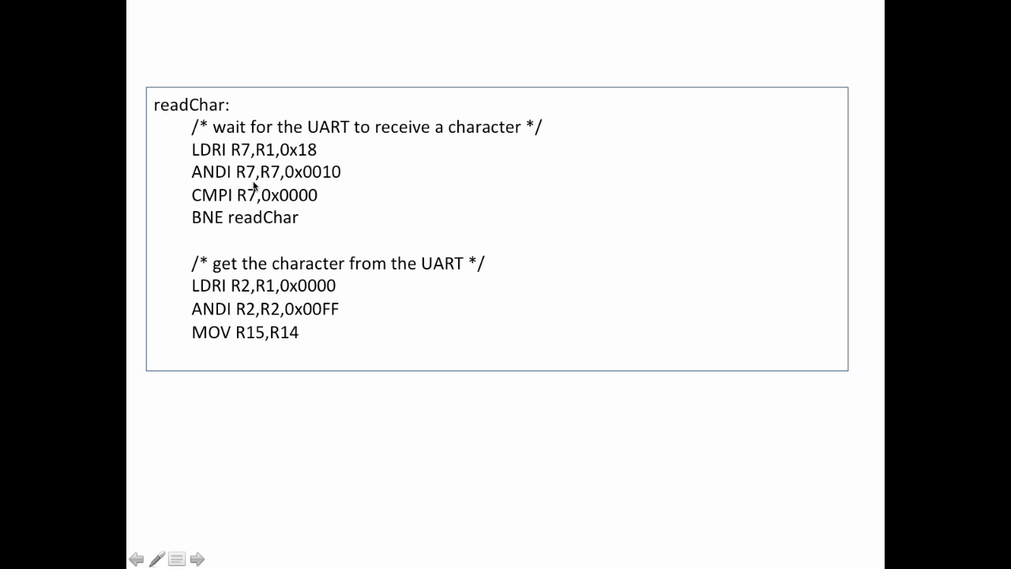
mouse_move(255, 300)
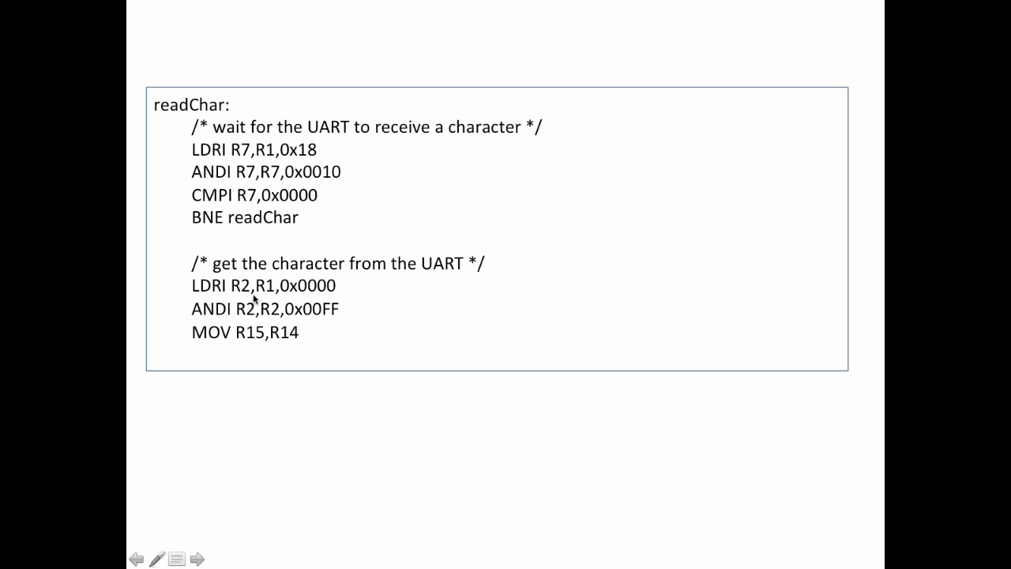
mouse_move(311, 317)
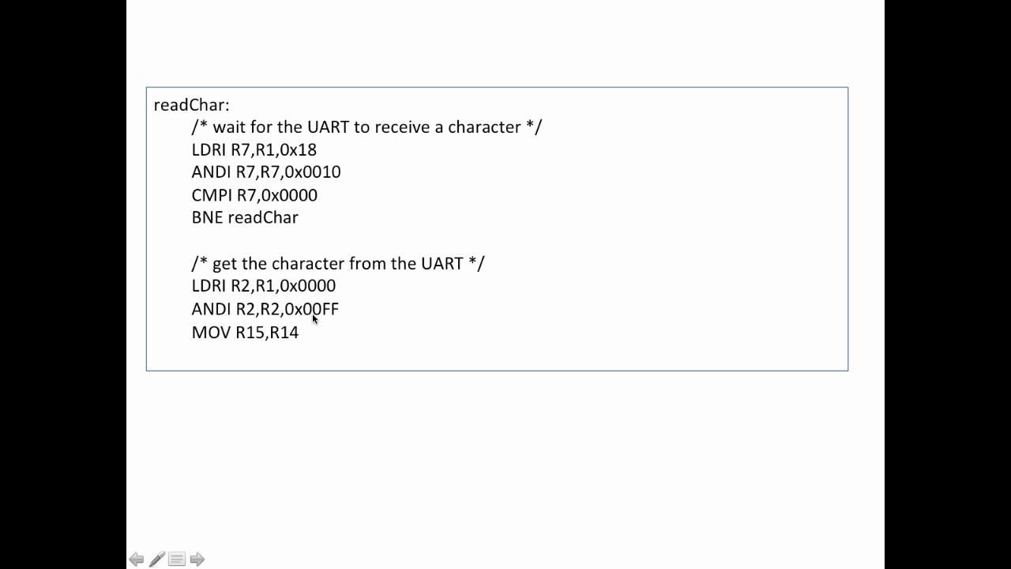
mouse_move(319, 322)
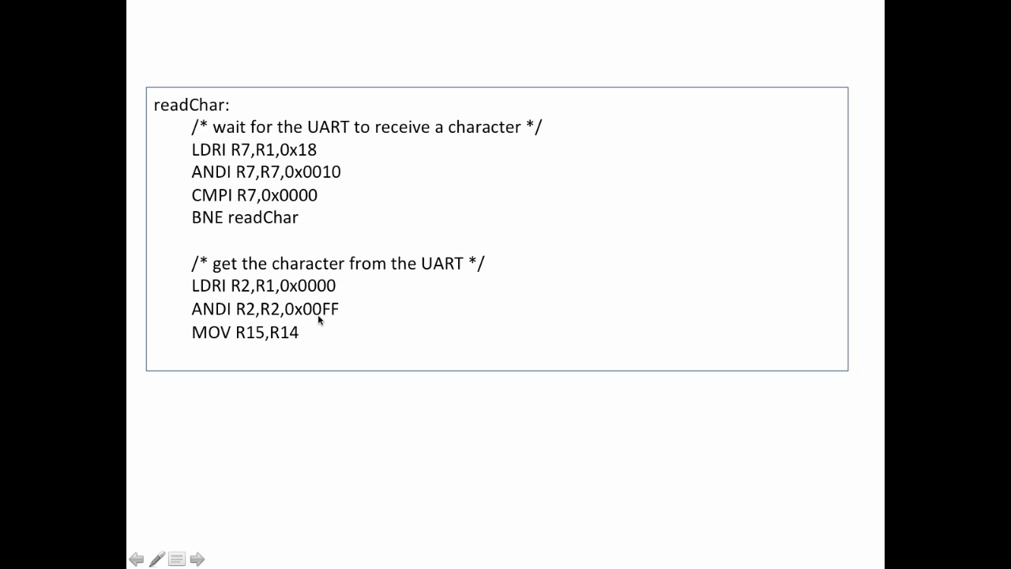
mouse_move(333, 322)
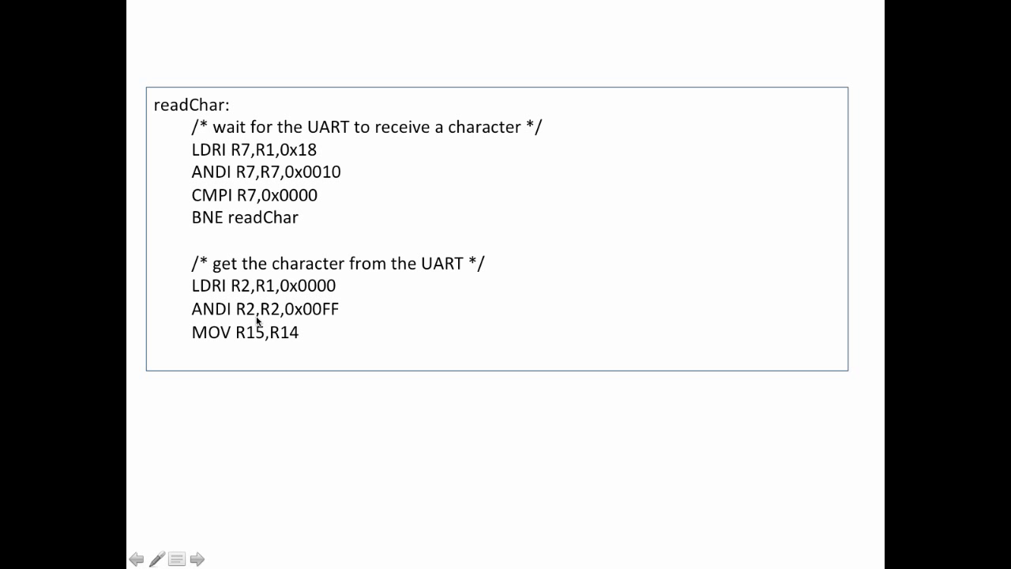
mouse_move(257, 317)
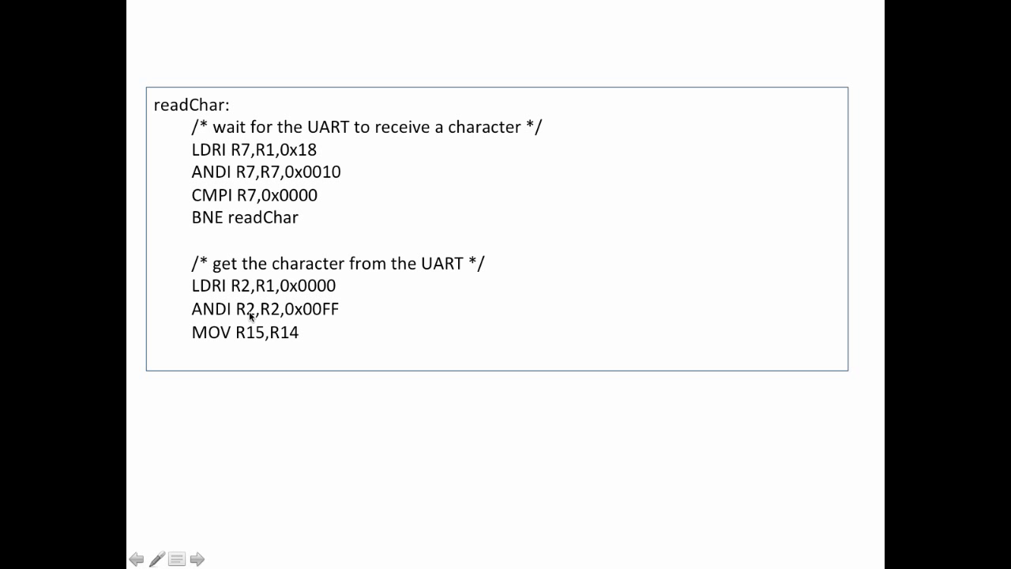
mouse_move(256, 341)
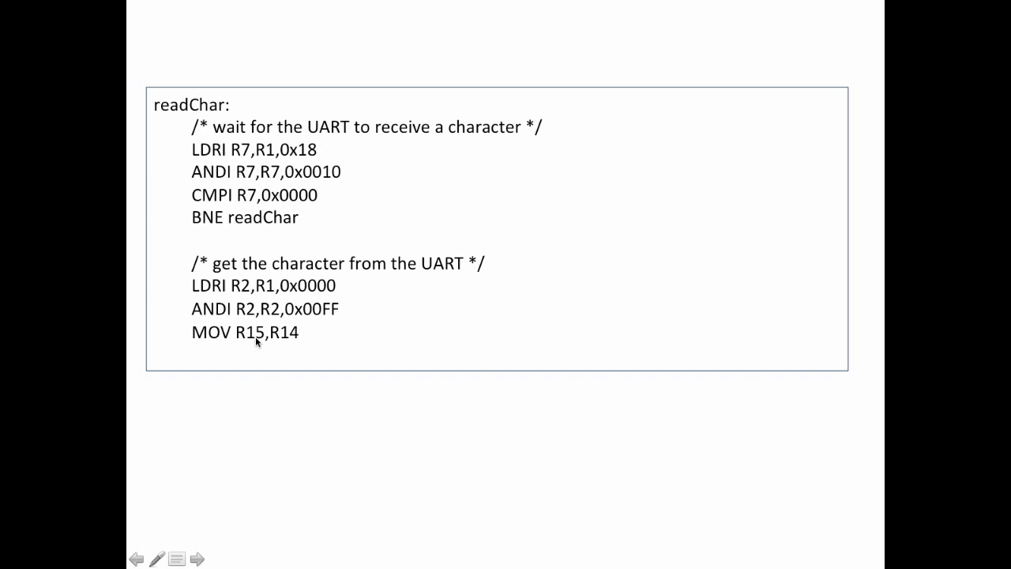